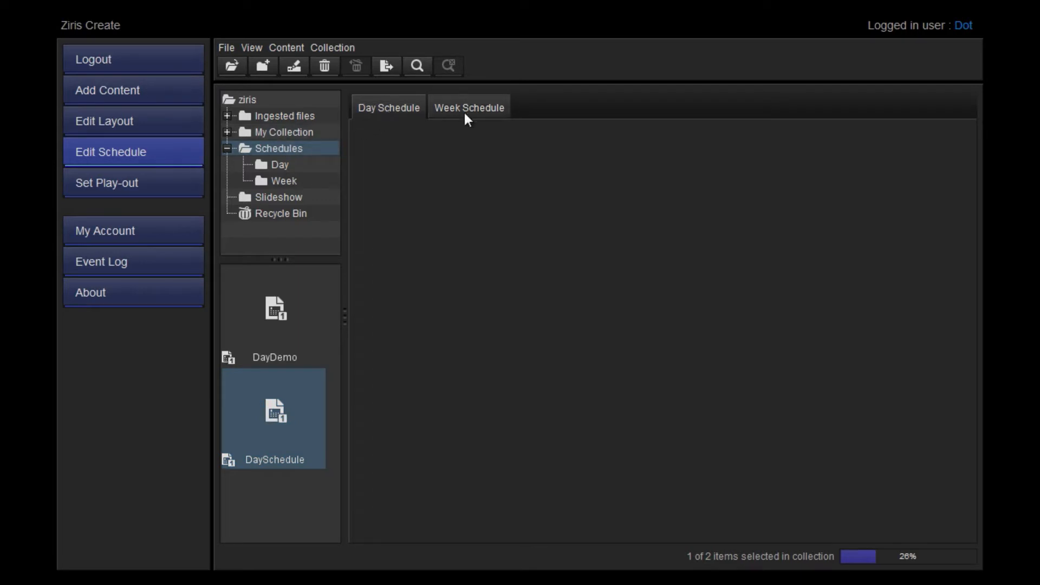
pyautogui.moveTo(450, 135)
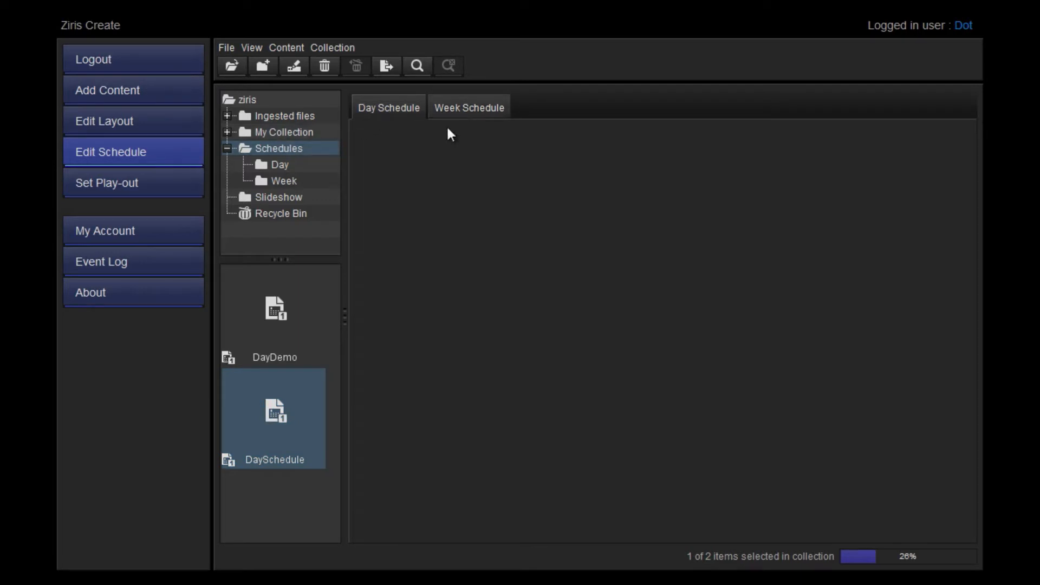
# Open the DayDemo day schedule from the collection pane to inspect its slideshows.
pyautogui.doubleClick(273, 308)
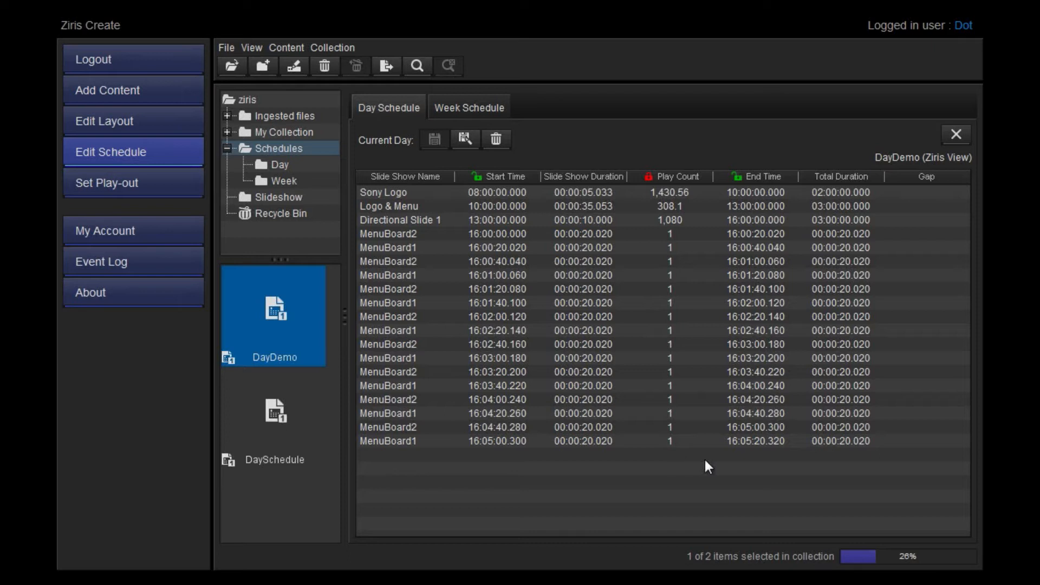
pyautogui.moveTo(834, 462)
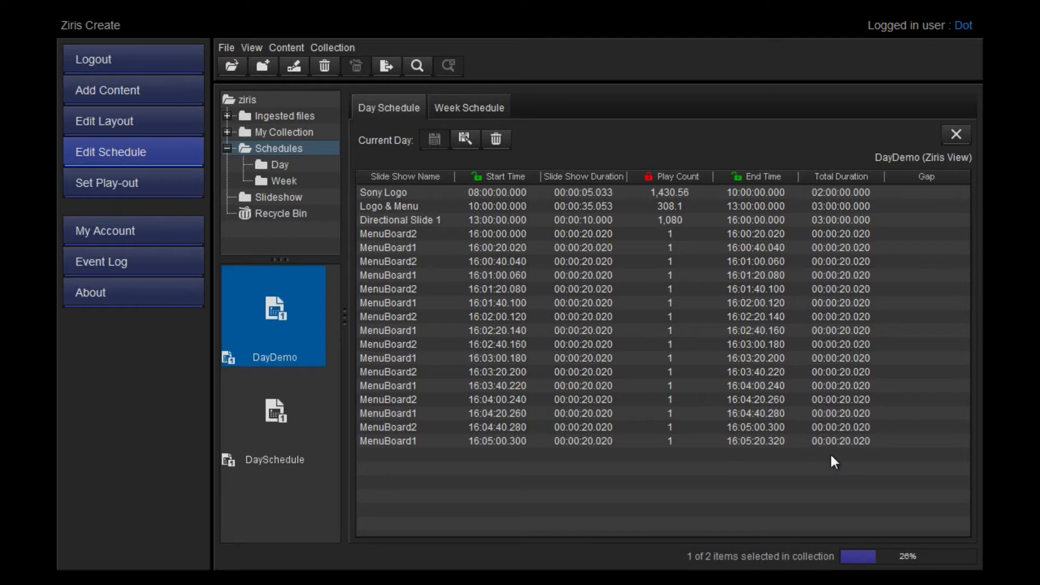
pyautogui.moveTo(677, 295)
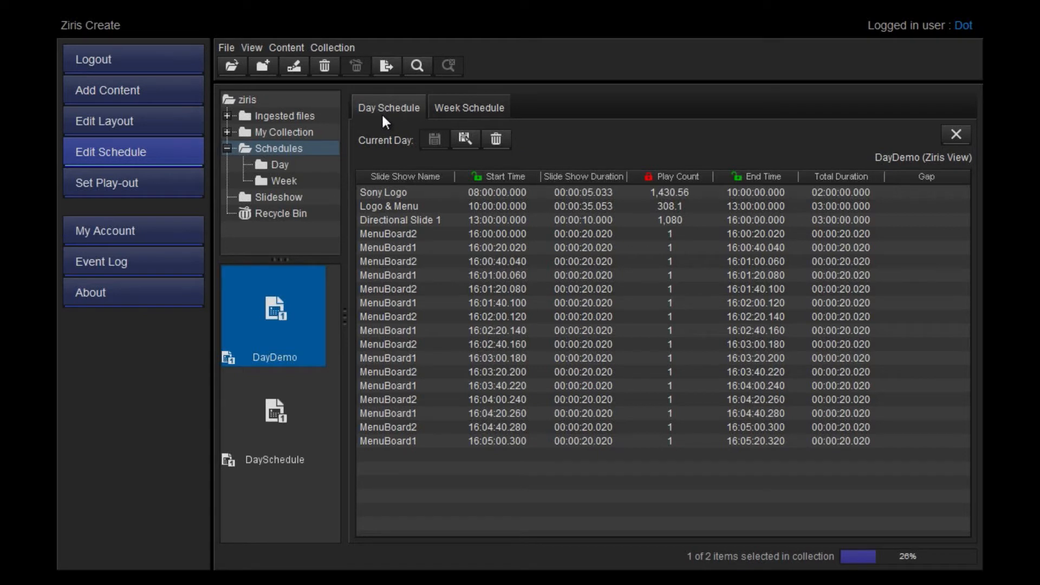
pyautogui.moveTo(368, 113)
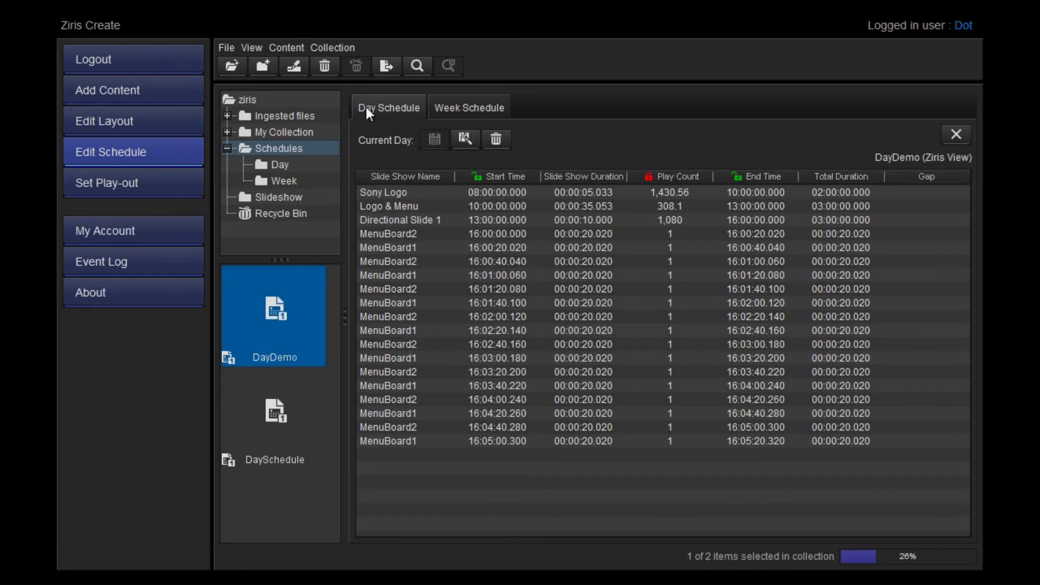
# Set the Edit Schedule start time preference to 08:00 and save it.
pyautogui.click(225, 47)
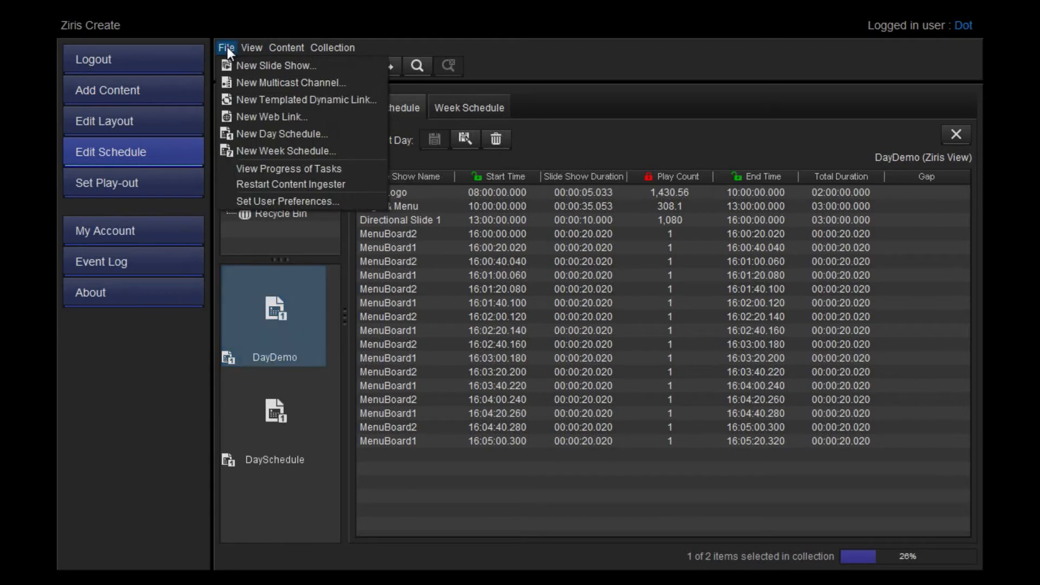
pyautogui.moveTo(287, 201)
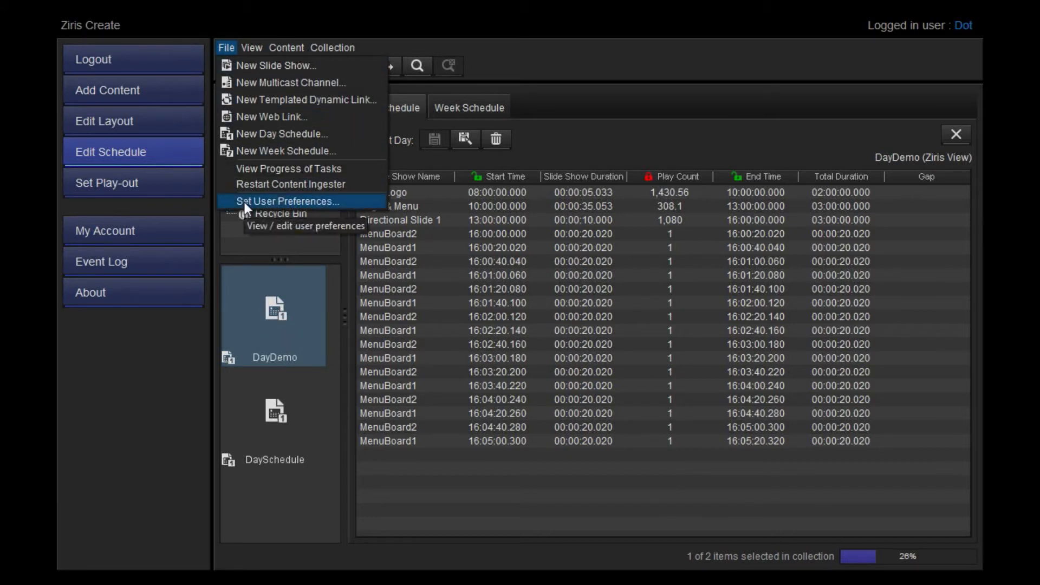
pyautogui.click(287, 201)
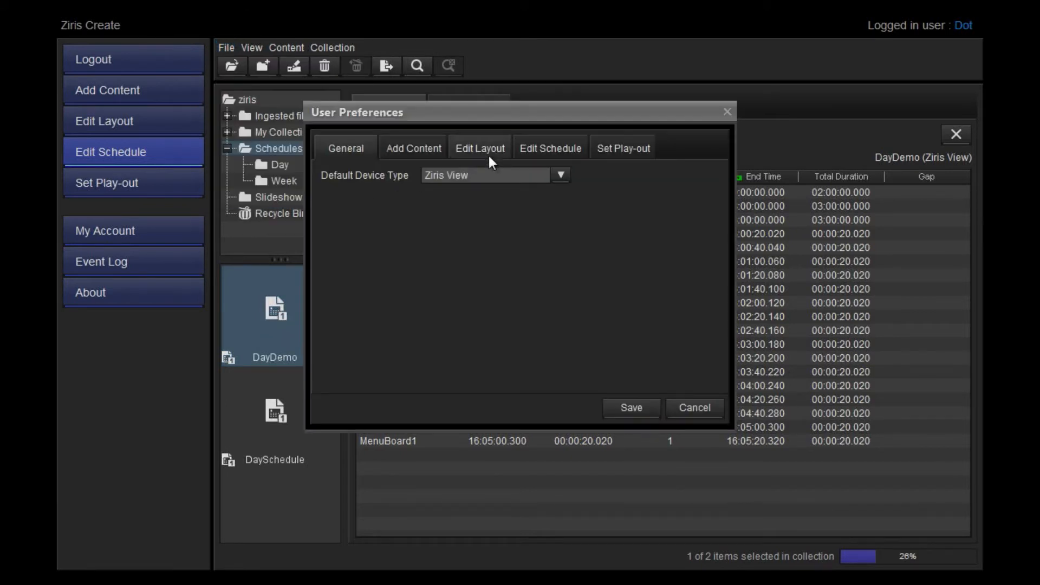
pyautogui.click(549, 147)
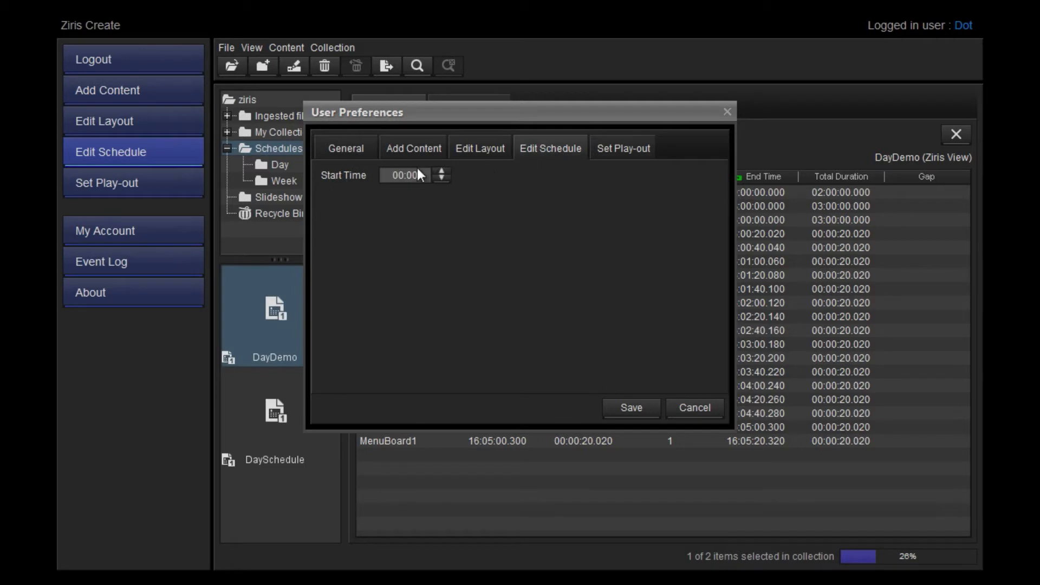
pyautogui.write('08:00')
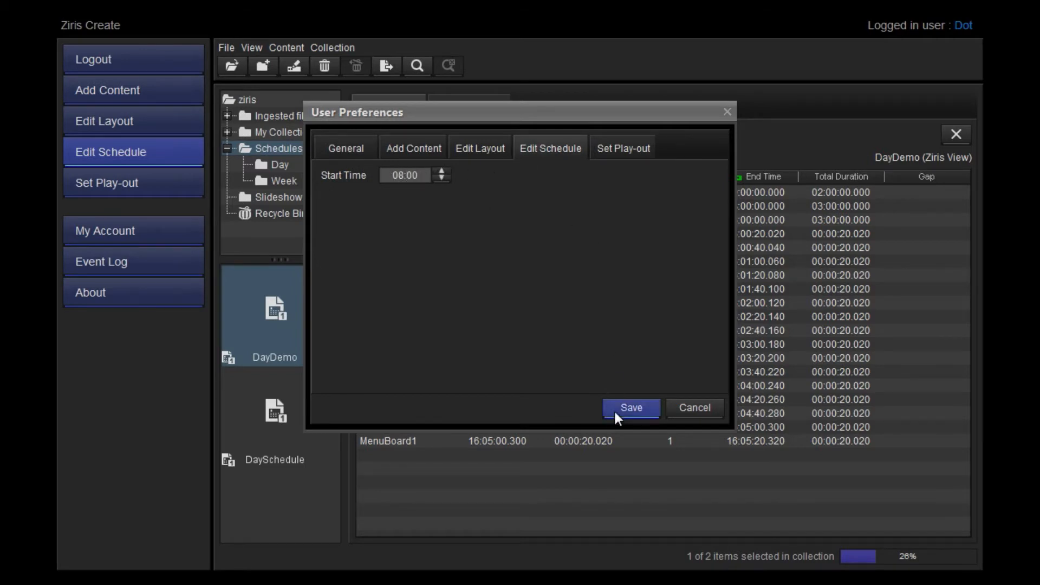
pyautogui.click(629, 407)
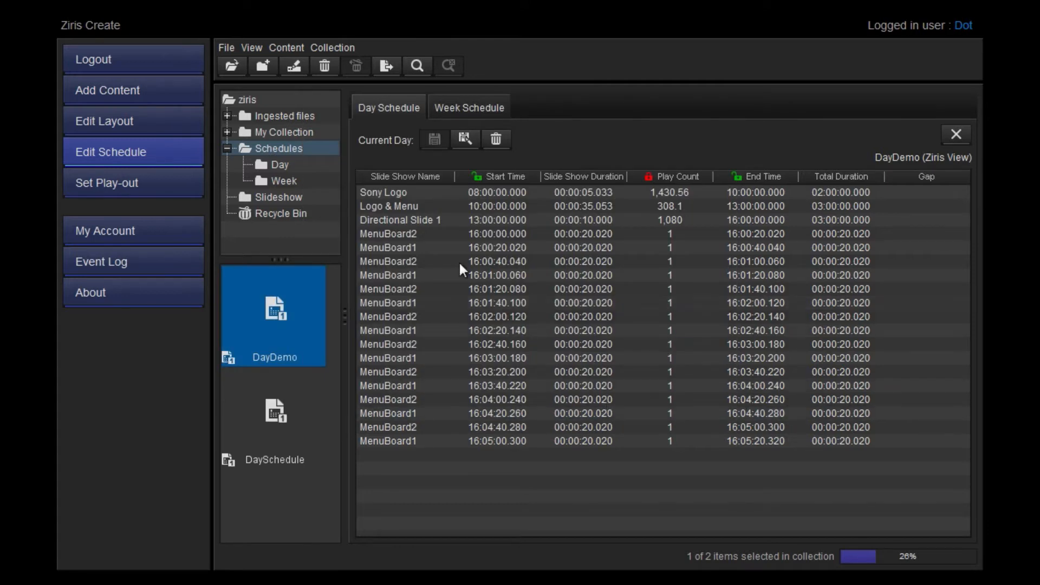
# Create a new day schedule named DaySchedule1.
pyautogui.click(226, 47)
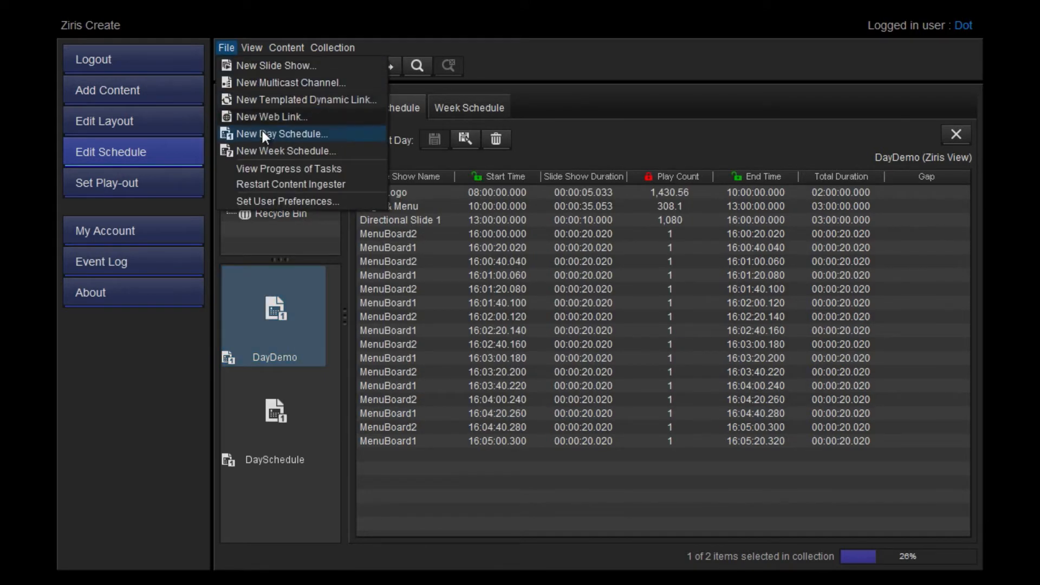
pyautogui.click(281, 133)
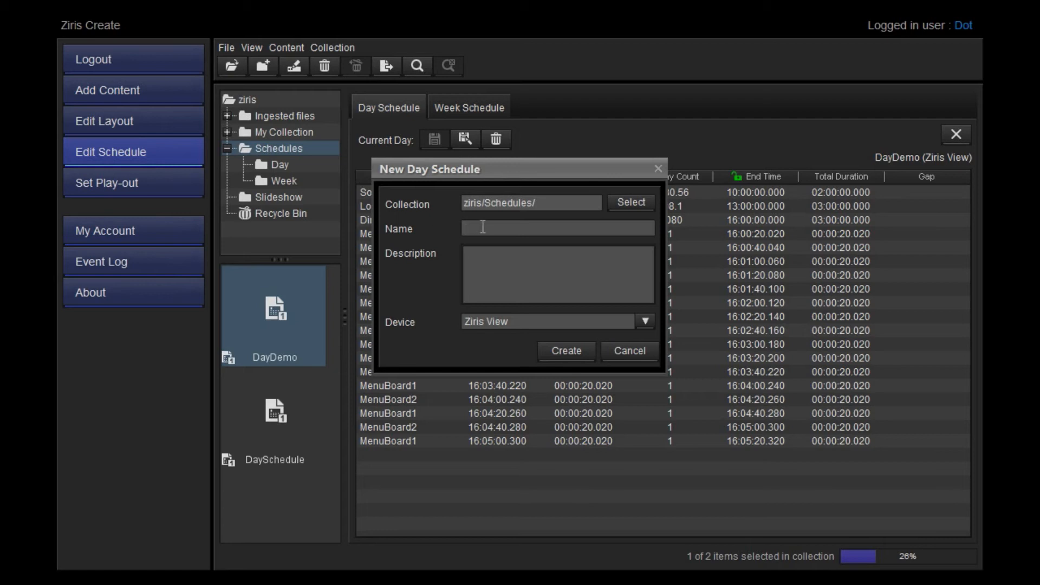
pyautogui.write('DaySchedule1')
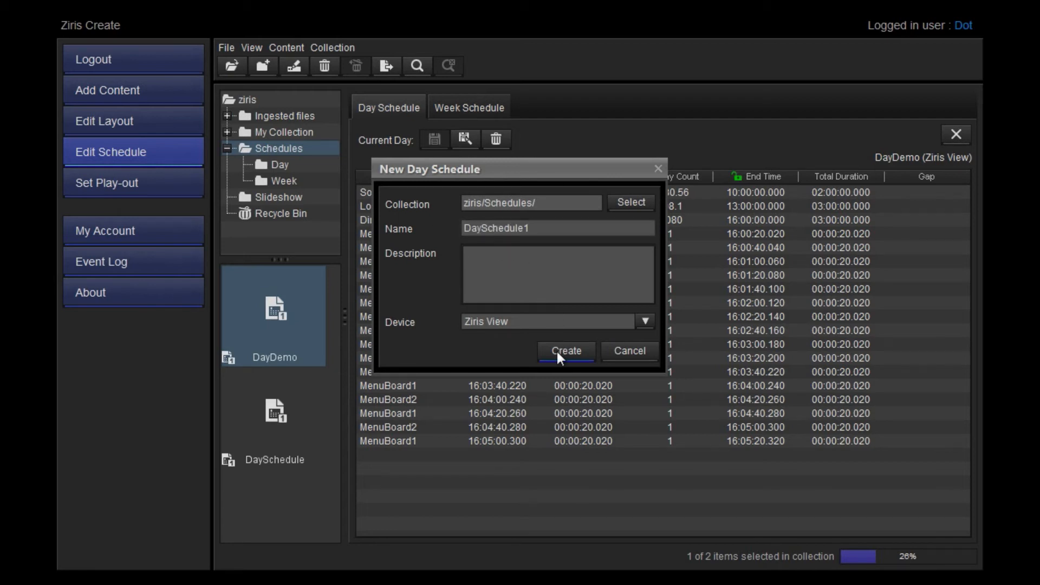
pyautogui.click(566, 351)
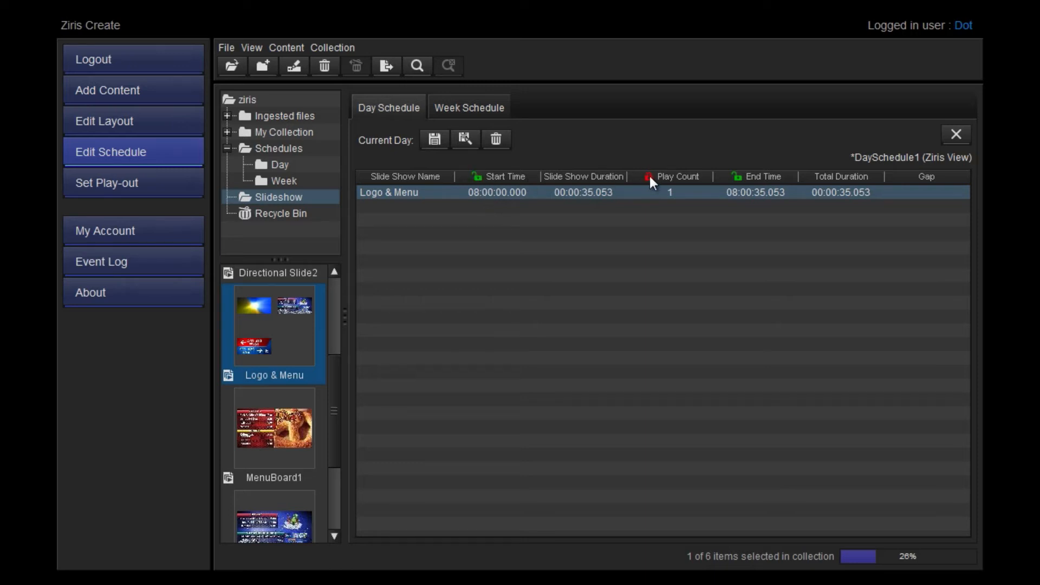
pyautogui.moveTo(740, 186)
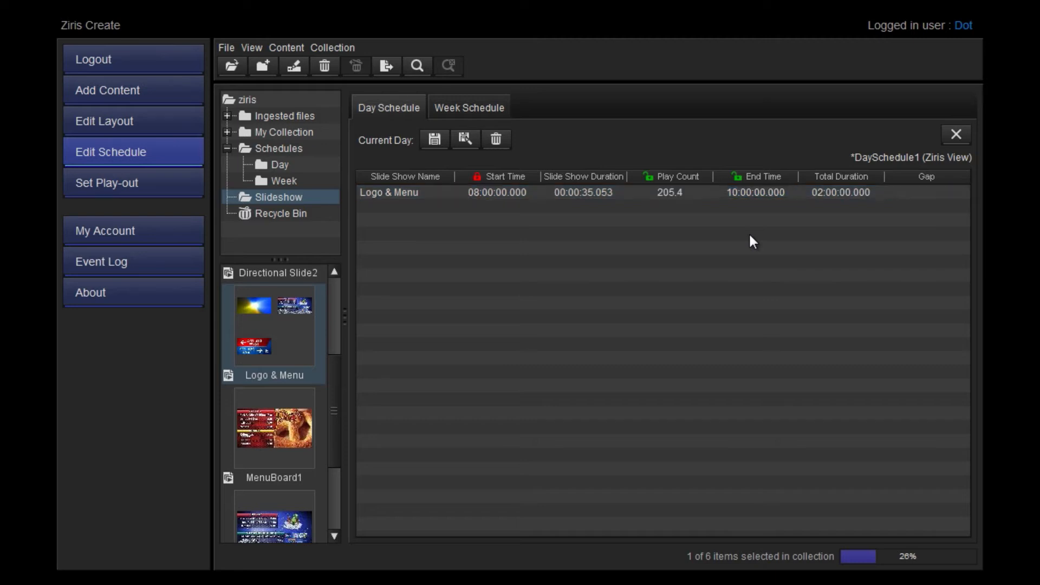
pyautogui.moveTo(392, 382)
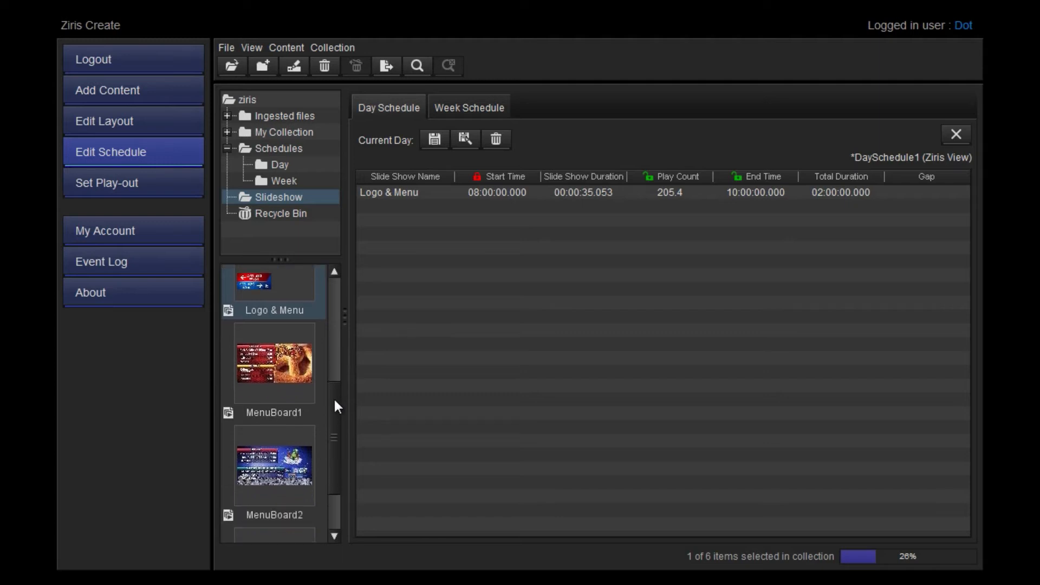
# Add MenuBoard1 to DaySchedule1 at 12:00.
pyautogui.doubleClick(273, 363)
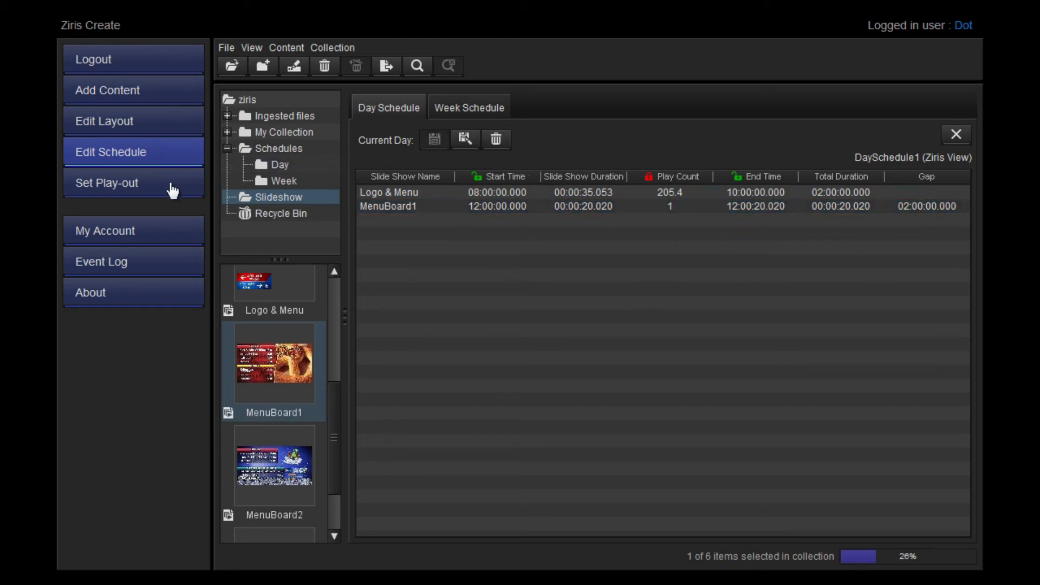
# Place DaySchedule on Saturday 7 August in the month calendar and upload to DotChannel1.
pyautogui.click(106, 183)
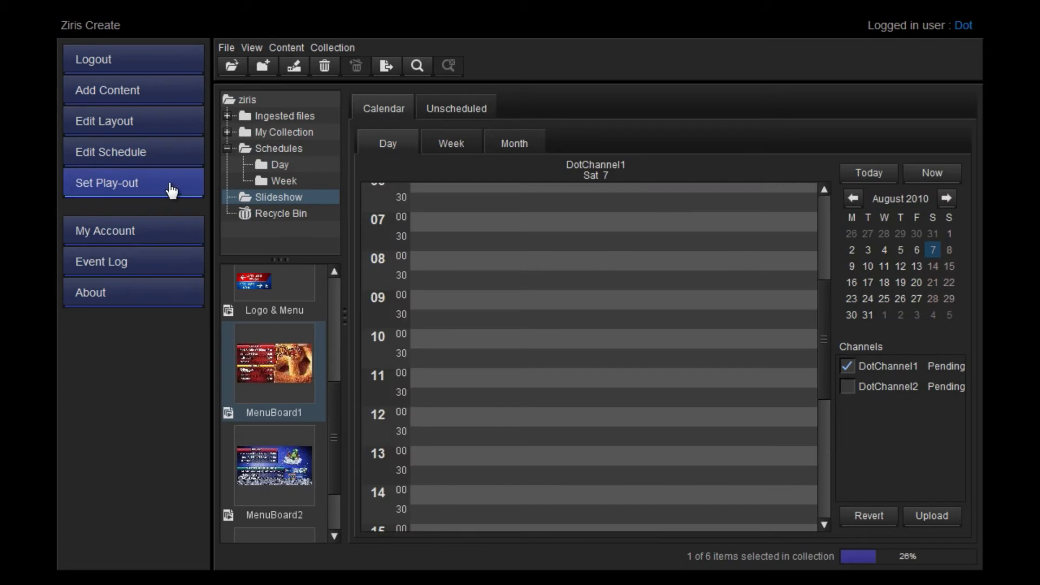
pyautogui.click(513, 143)
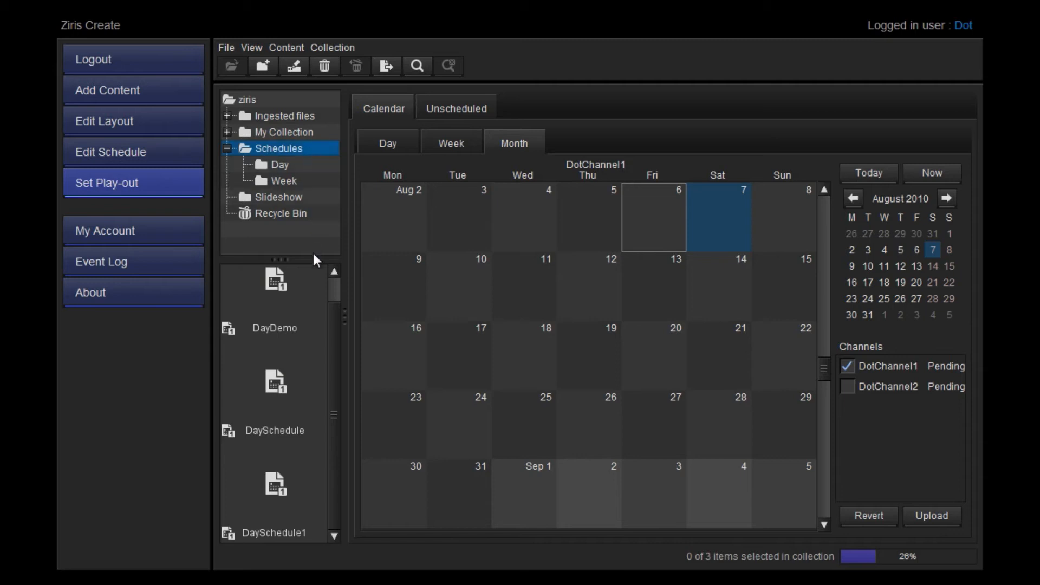
pyautogui.click(273, 390)
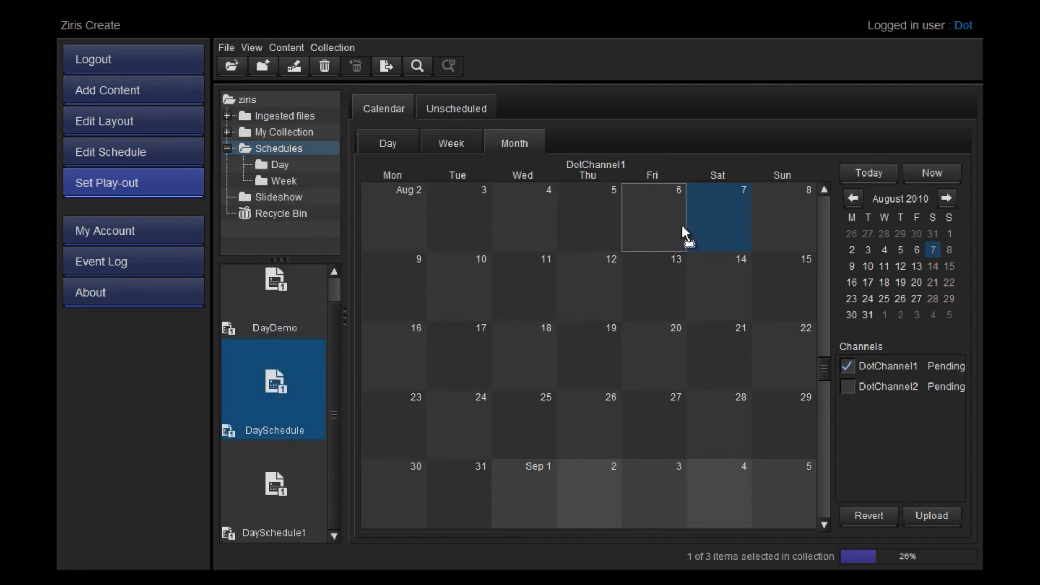
pyautogui.click(388, 143)
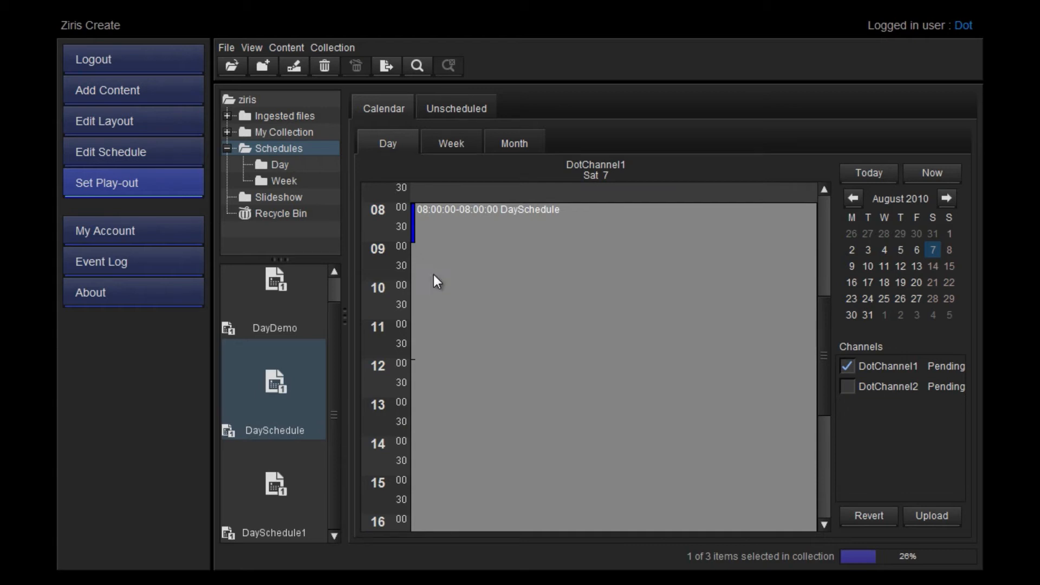
pyautogui.click(931, 516)
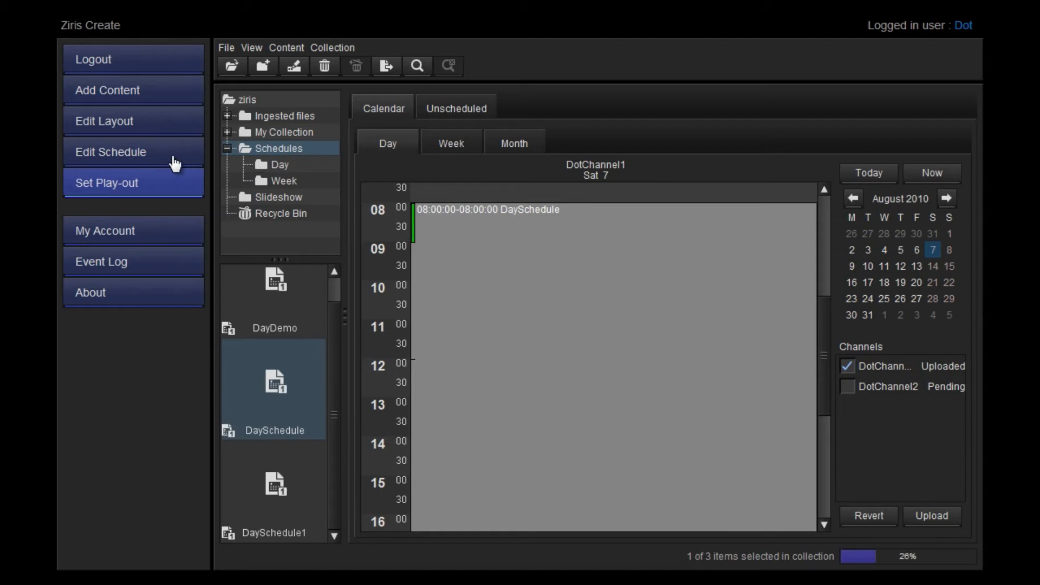
pyautogui.click(111, 151)
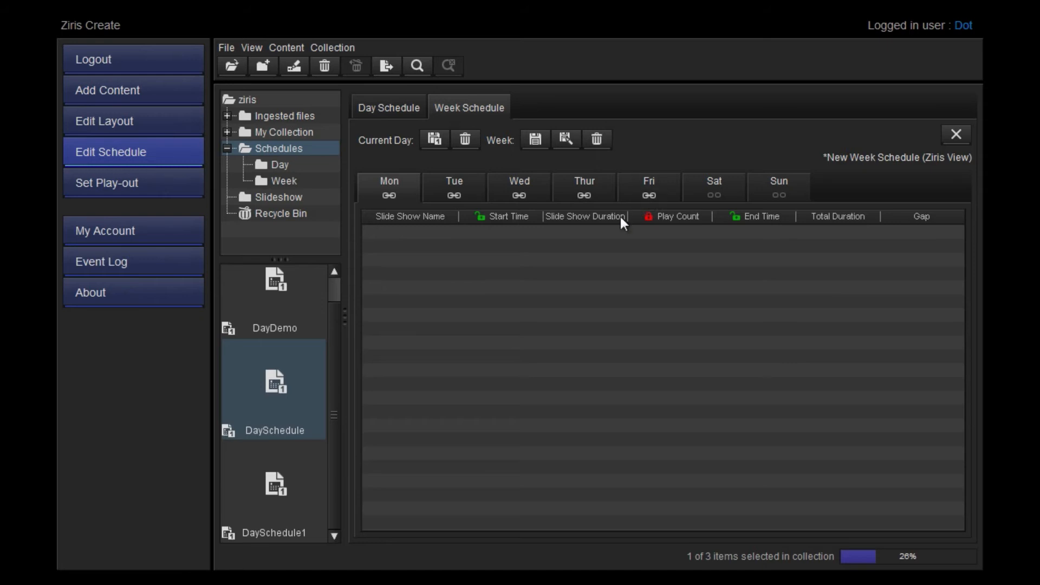
# Add Directional Slide 1 entries to a week schedule and save it as 'Week'.
pyautogui.click(278, 197)
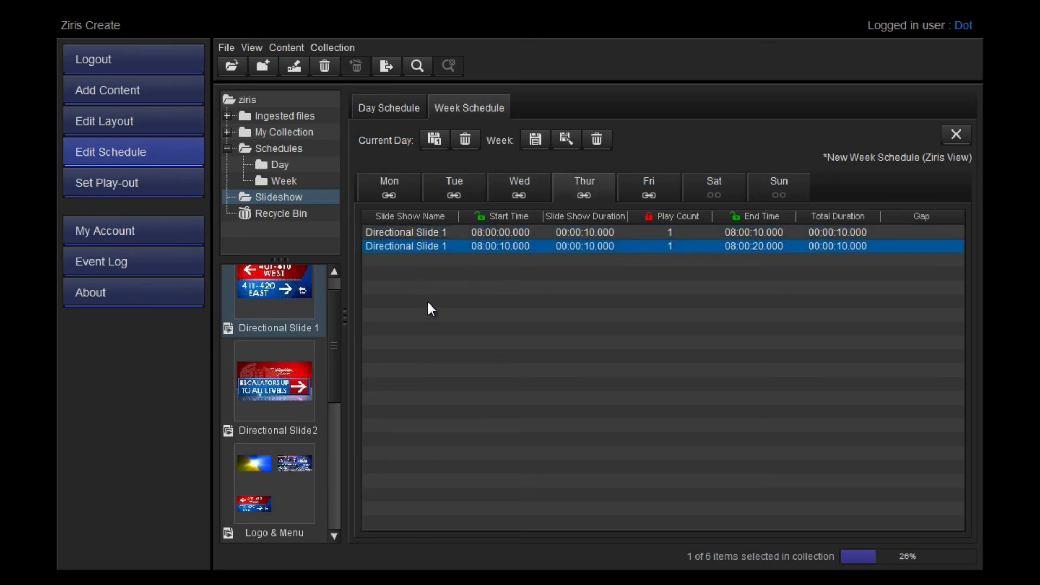
pyautogui.click(454, 186)
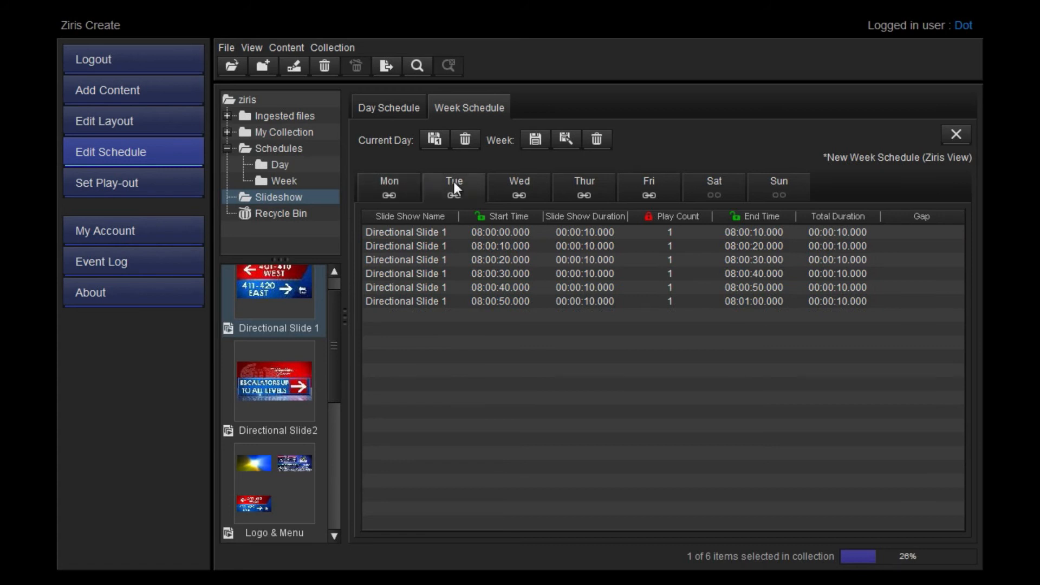
pyautogui.click(534, 139)
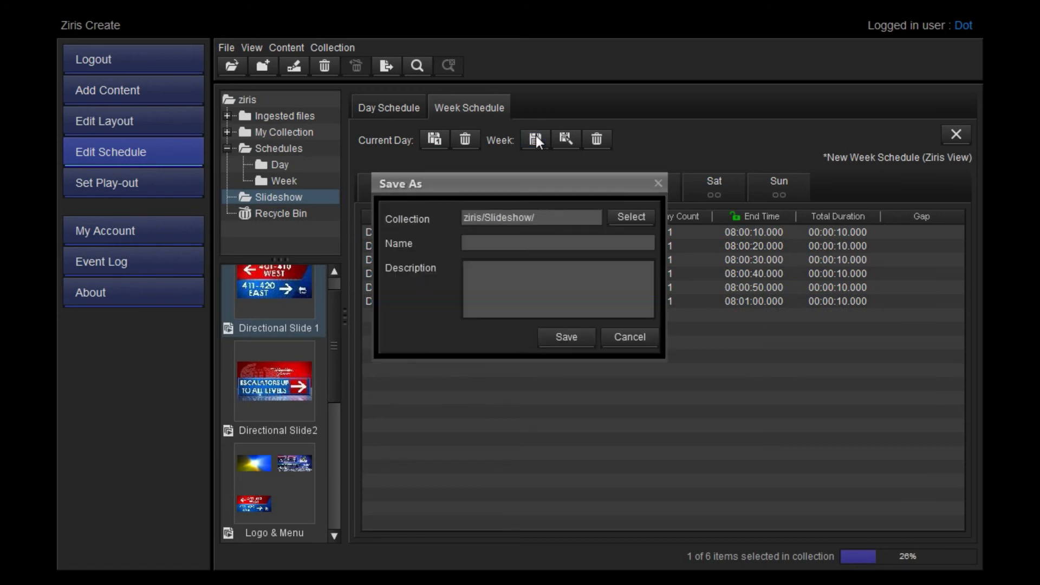
pyautogui.write('W')
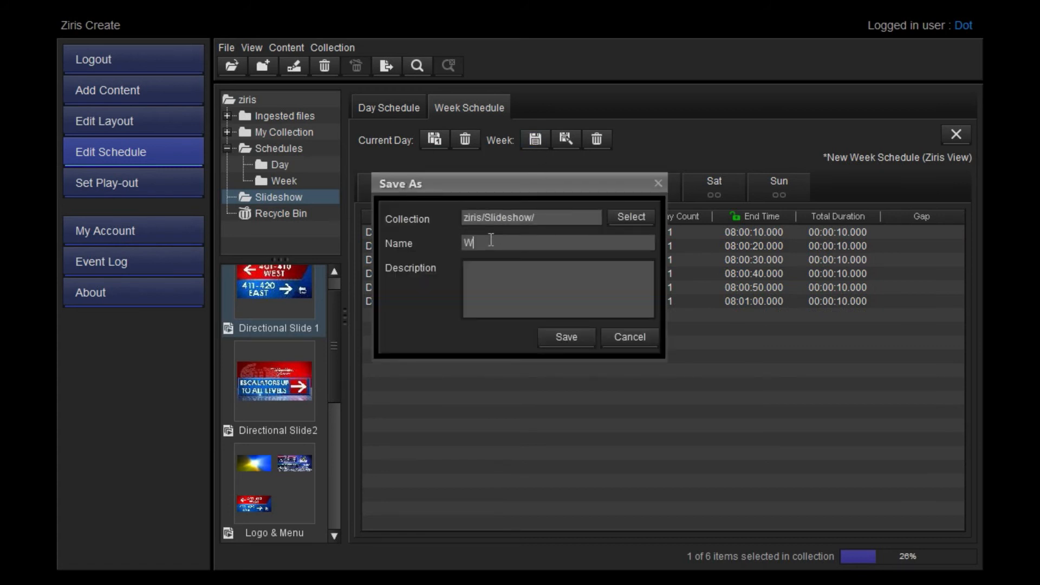
pyautogui.write('eek')
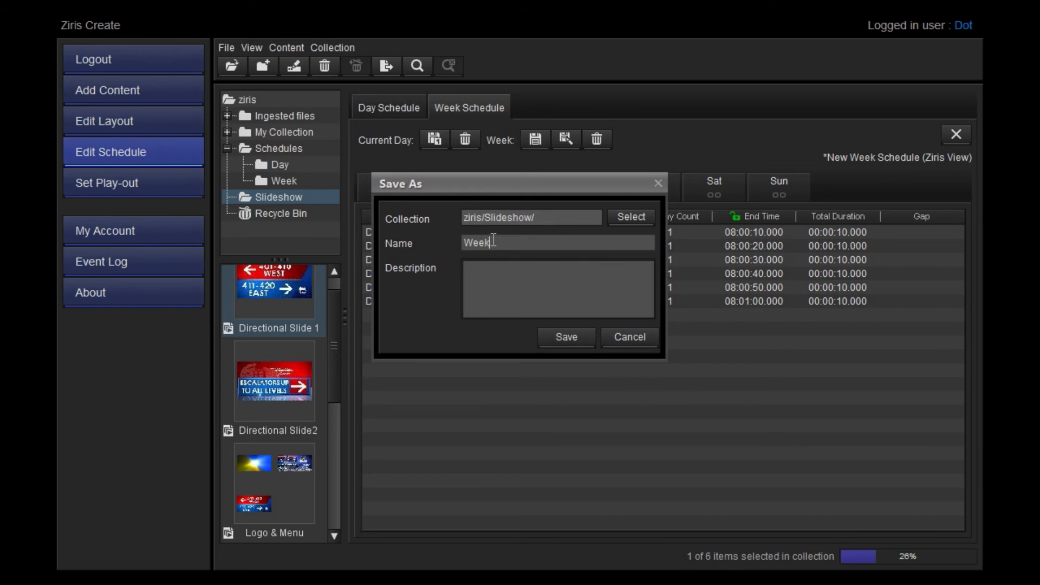
pyautogui.click(133, 183)
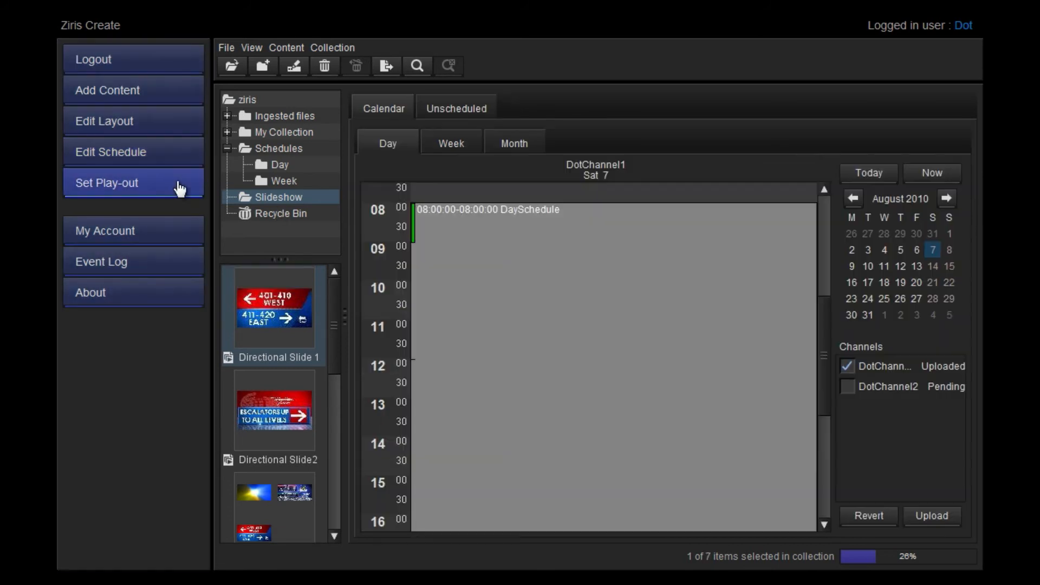
# Drag the Week schedule onto Monday 9 August in DotChannel1's month calendar.
pyautogui.click(513, 143)
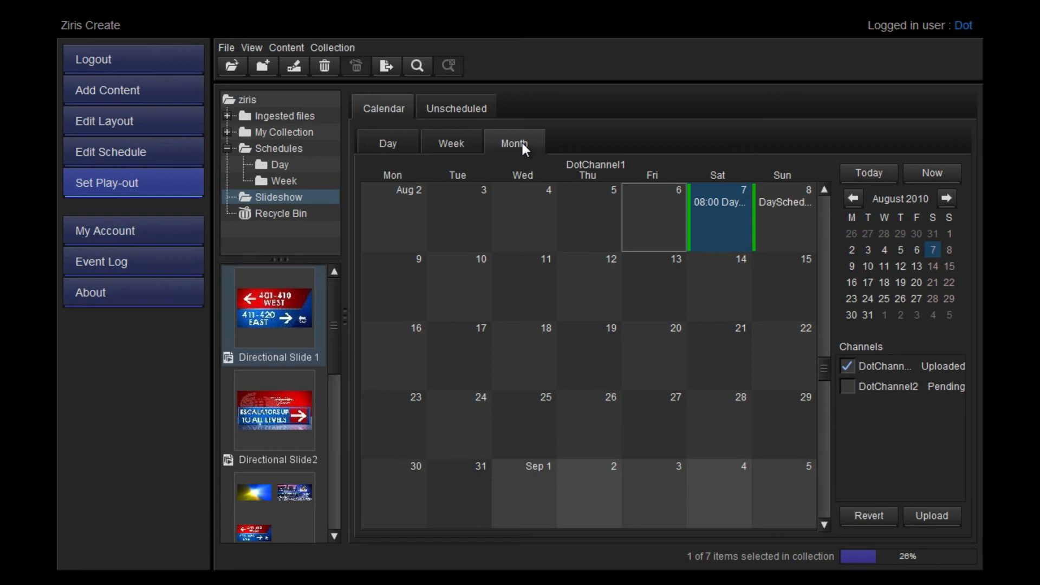
pyautogui.scroll(-3)
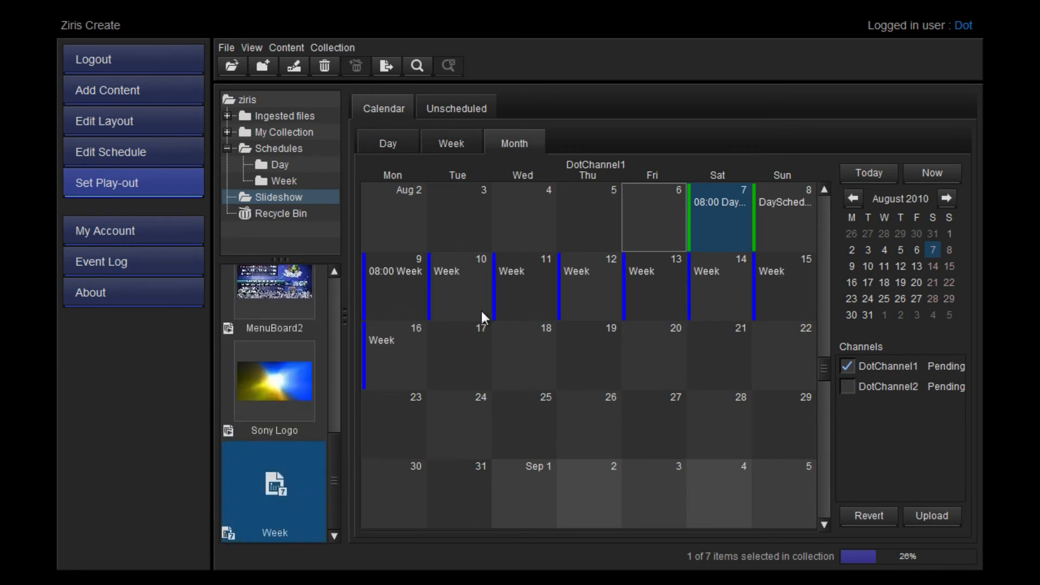
pyautogui.click(931, 515)
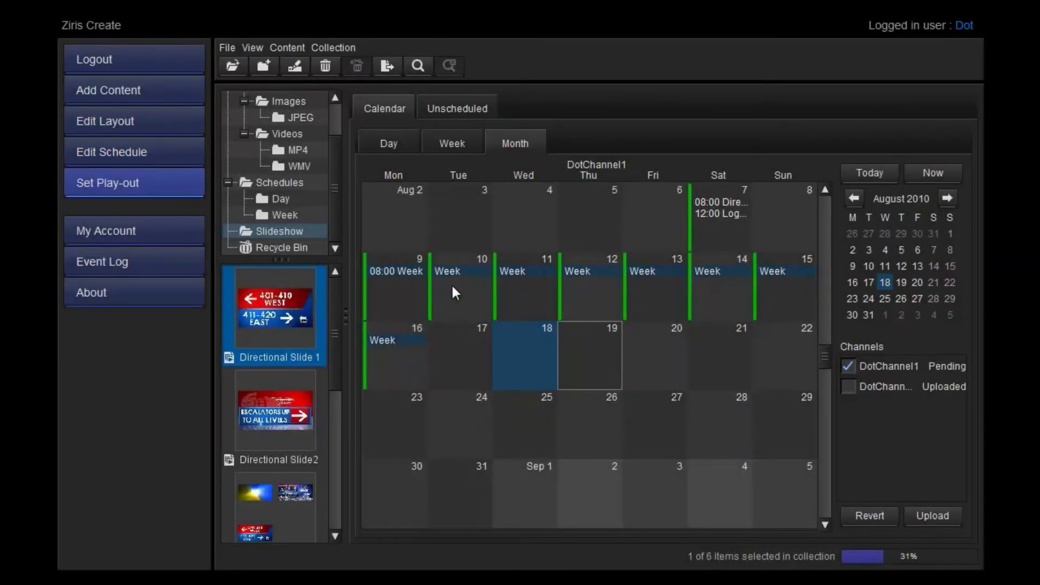
pyautogui.click(104, 121)
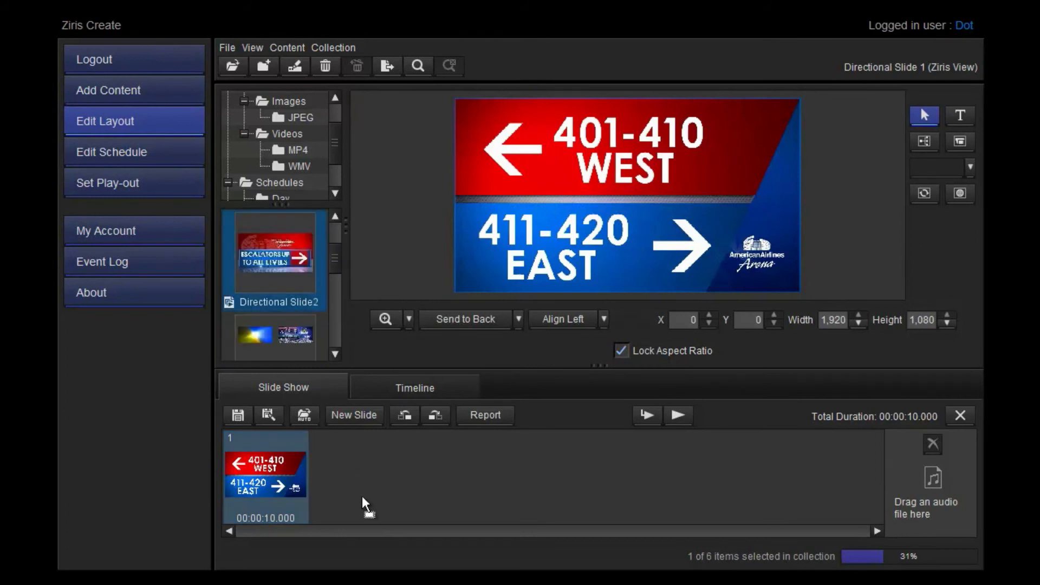
# Save the two-slide Directional Slide 1, confirm the scheduled-slideshow warning, and return to Week.
pyautogui.click(237, 415)
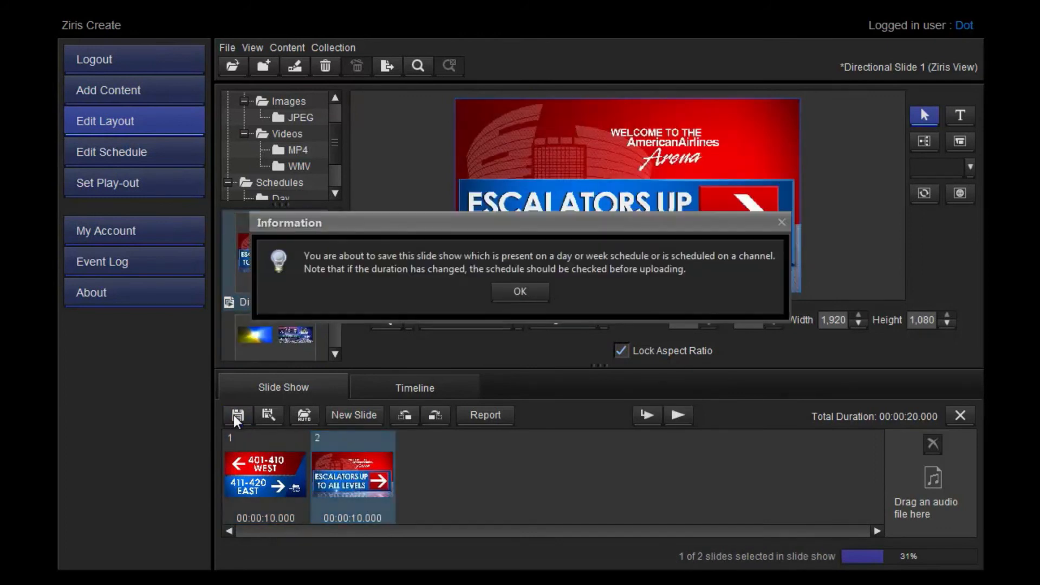
pyautogui.click(519, 292)
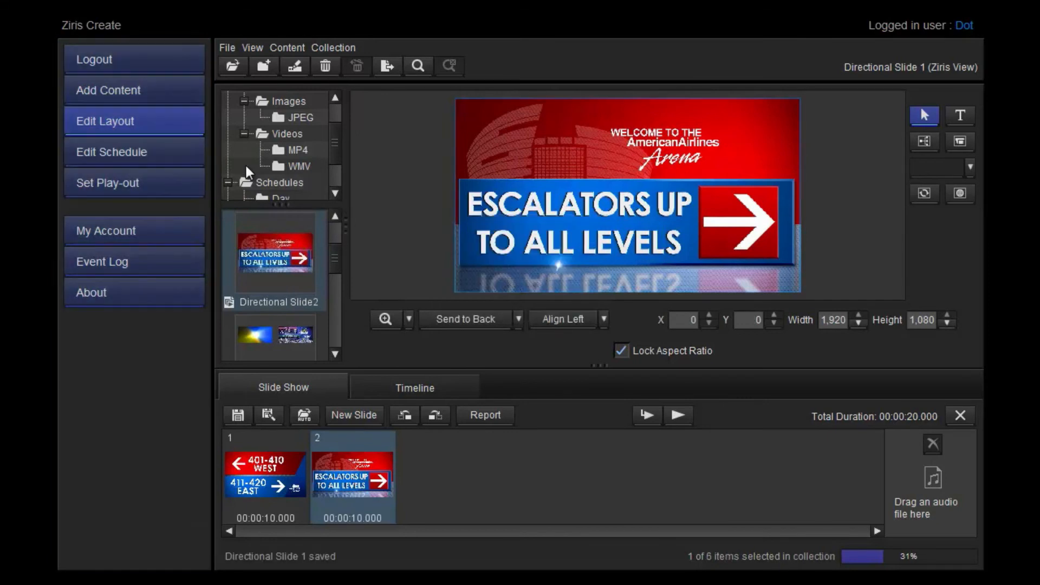
pyautogui.click(111, 152)
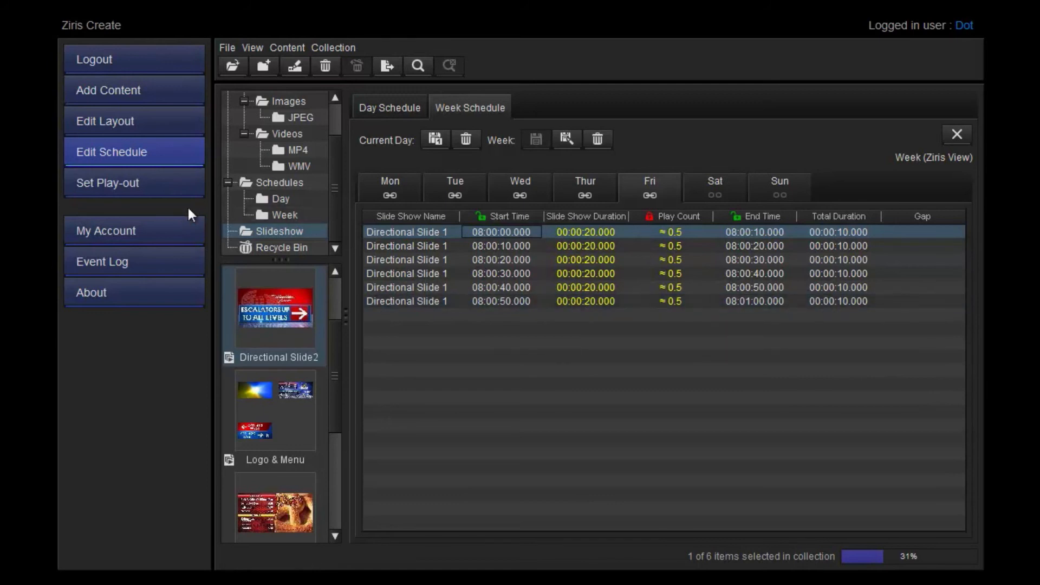
# Upload DotChannel1's calendar with Week on 9–16 August from Set Play-out.
pyautogui.click(133, 183)
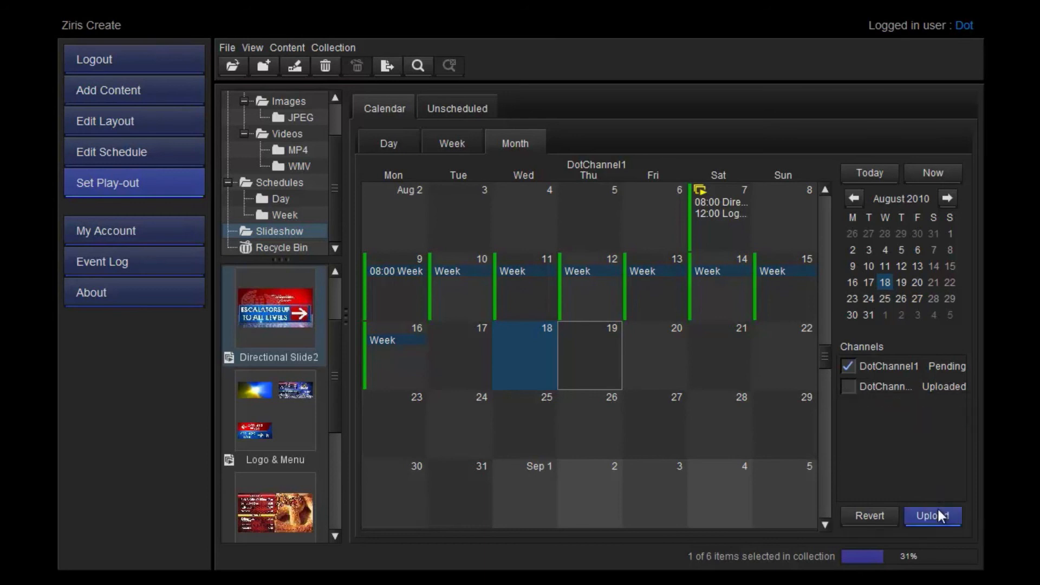
pyautogui.click(933, 516)
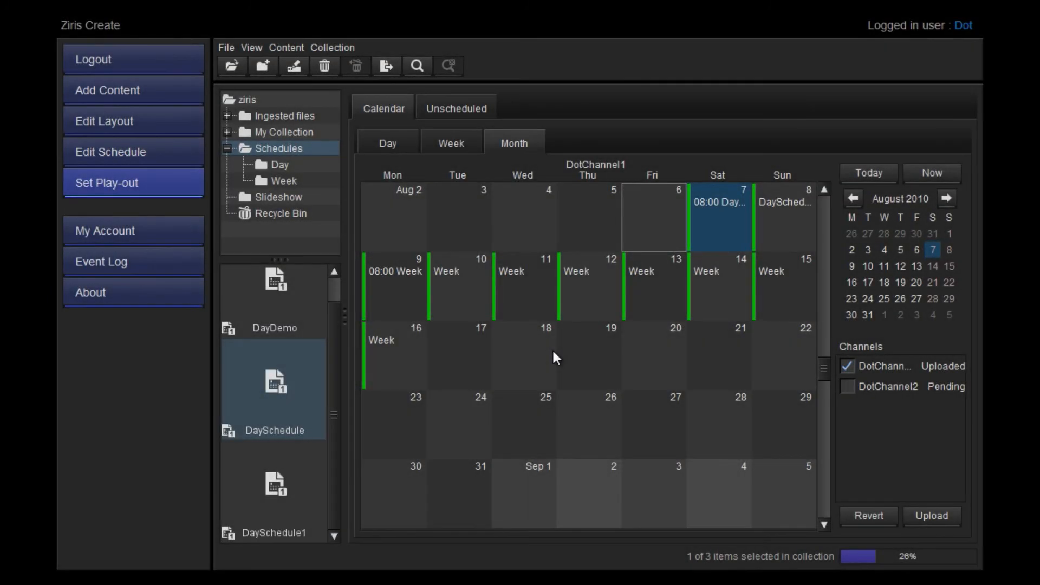
pyautogui.moveTo(712, 236)
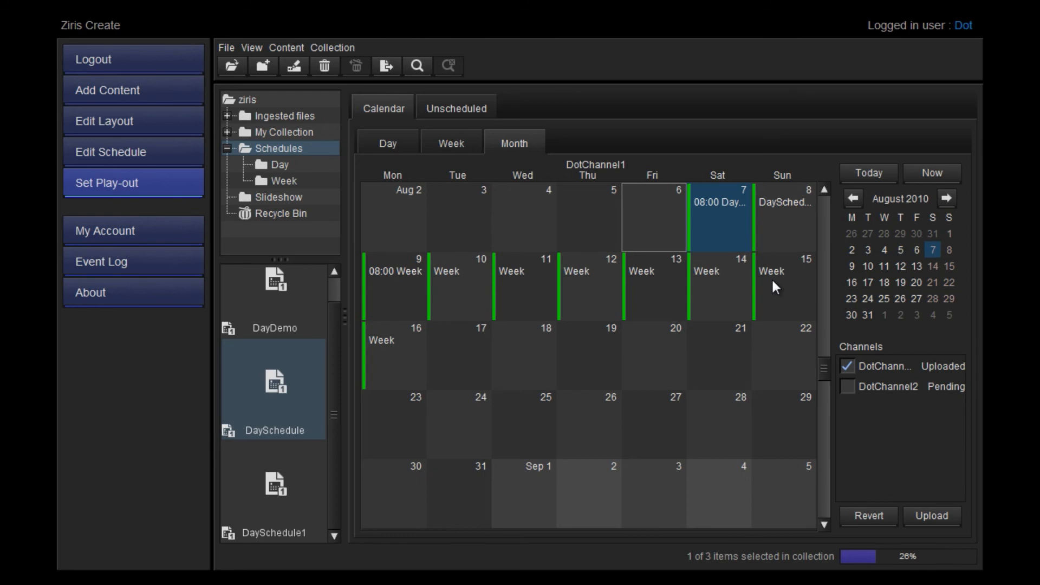
pyautogui.moveTo(650, 198)
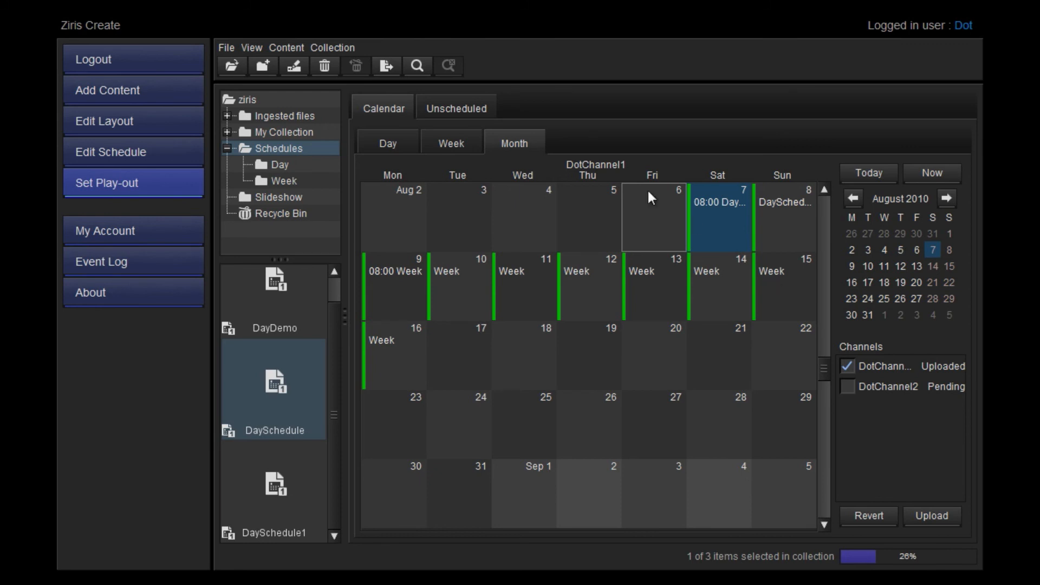
# Extract all items from DaySchedule on Saturday 7 August into individual slideshows.
pyautogui.click(387, 143)
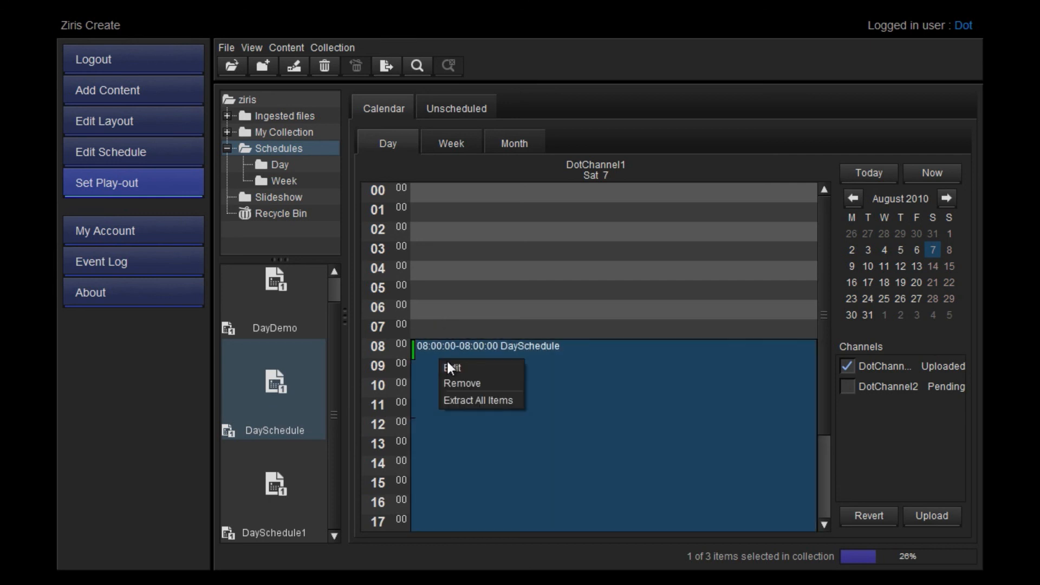
pyautogui.click(476, 399)
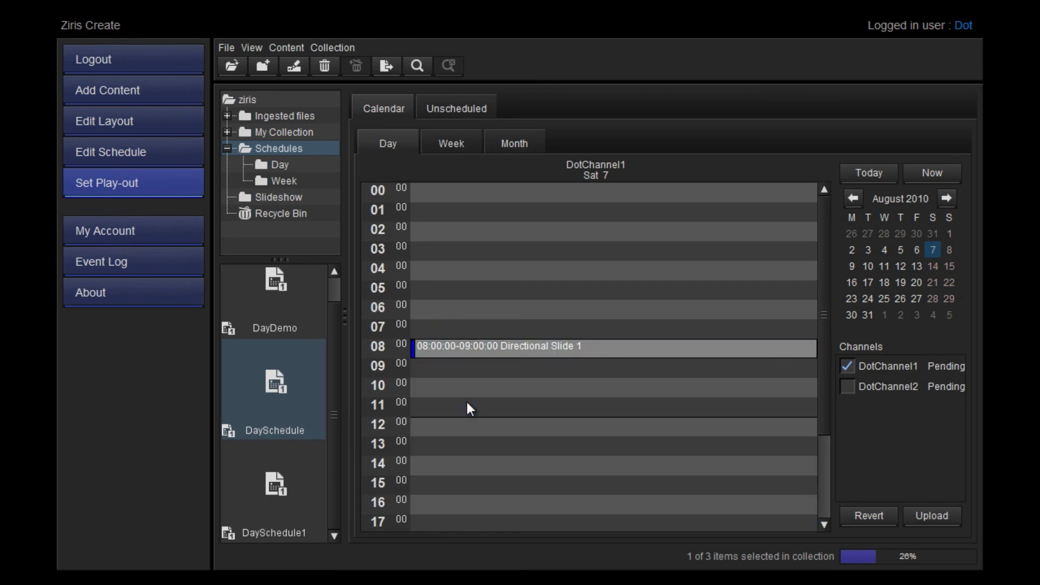